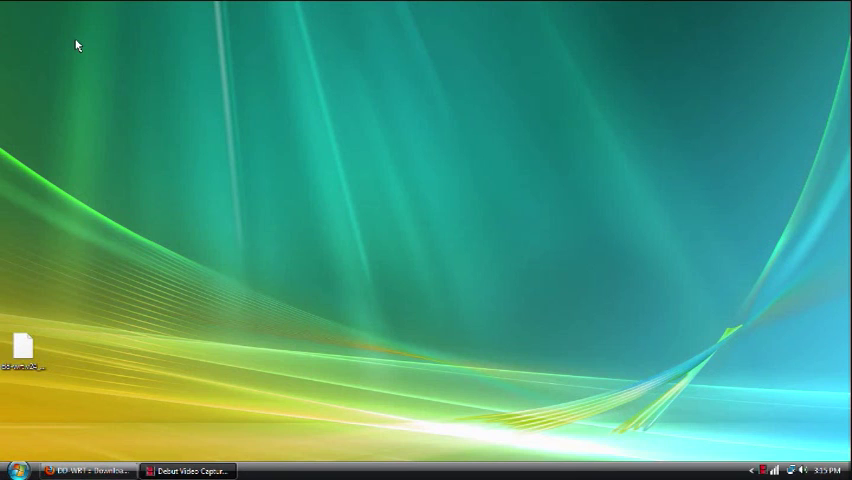
mouse_move(3, 212)
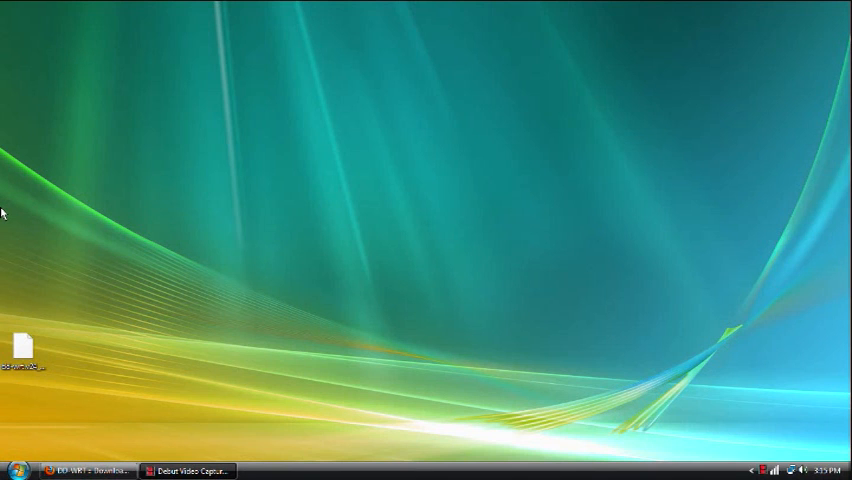
mouse_move(90, 455)
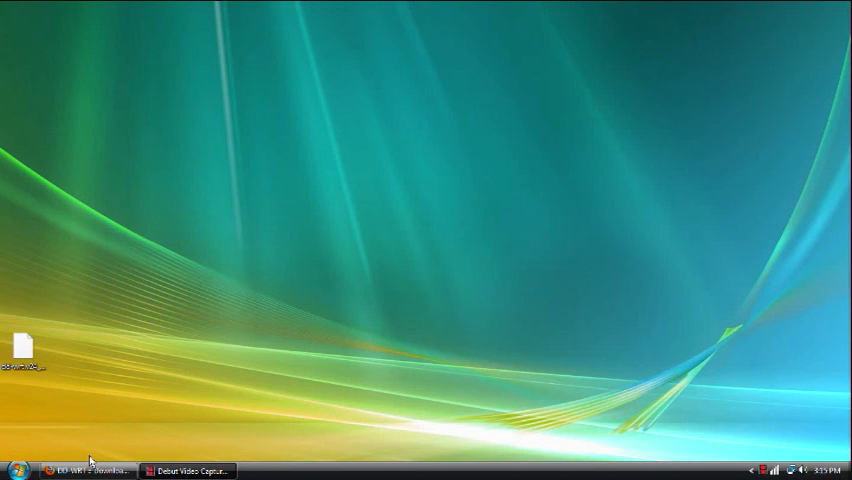
Launch Internet Explorer from All Programs and request the router at 192.168.1.1.
left_click(90, 466)
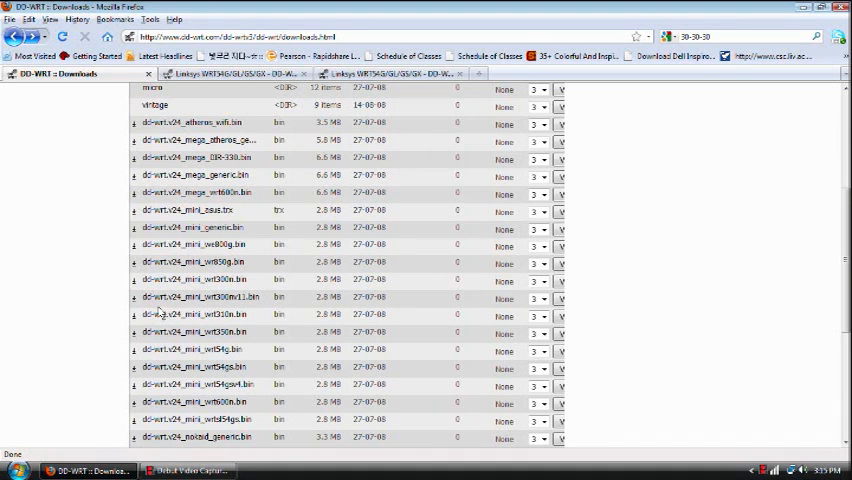
mouse_move(183, 277)
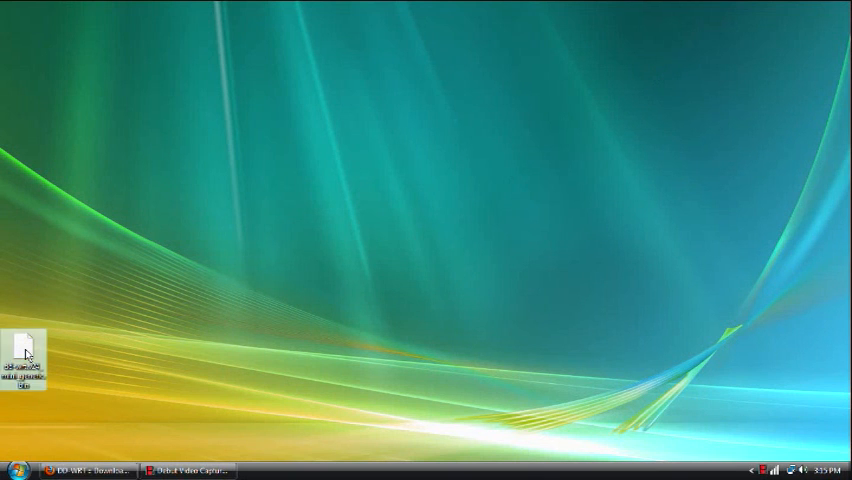
left_click(12, 467)
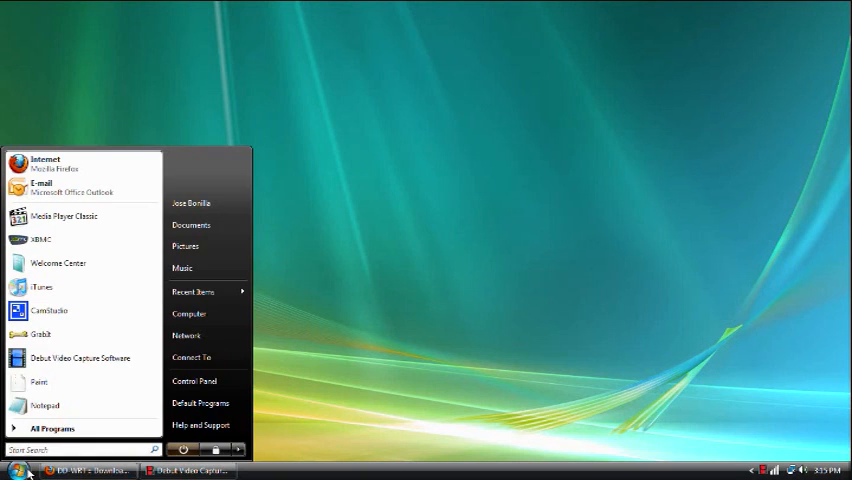
left_click(57, 428)
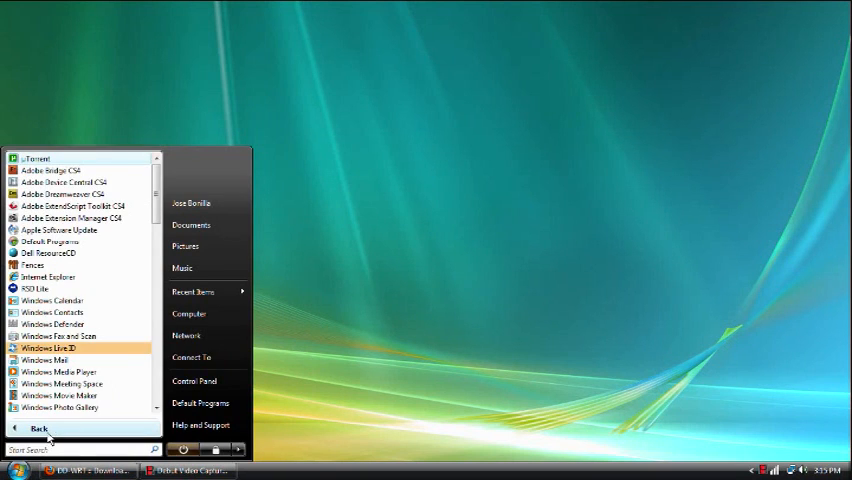
mouse_move(58, 282)
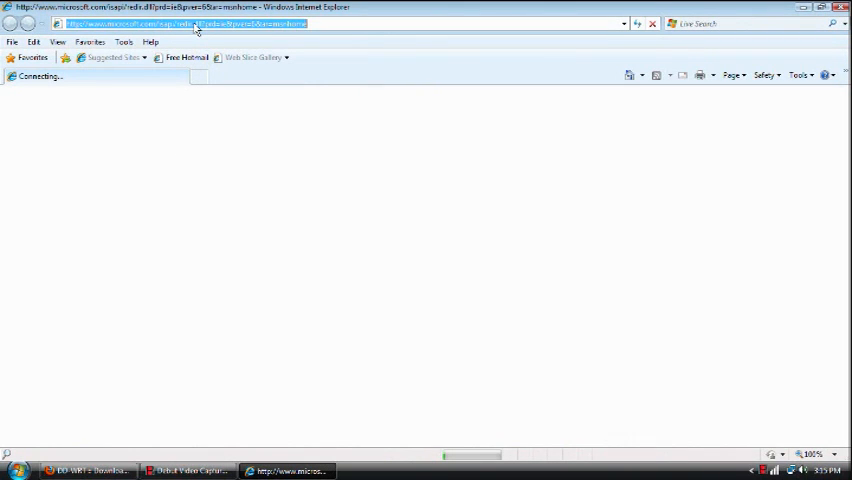
type("192.192")
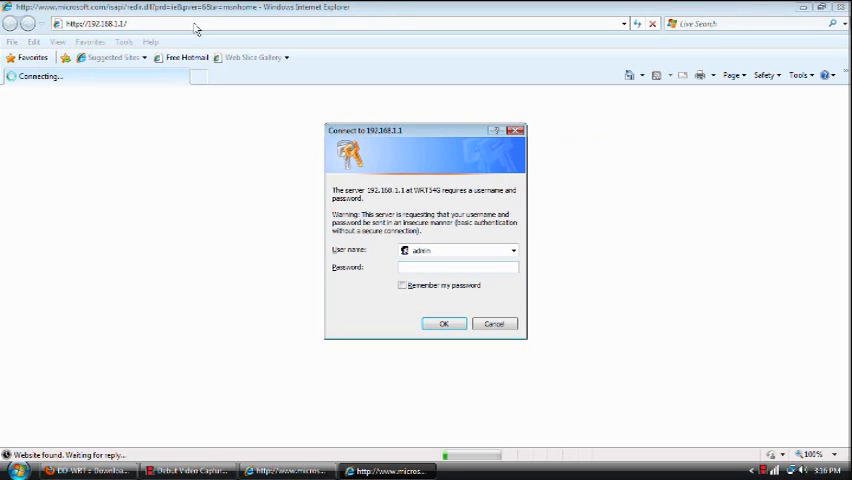
Sign in with the admin password, check Status, then open Administration > Firmware Upgrade.
left_click(442, 323)
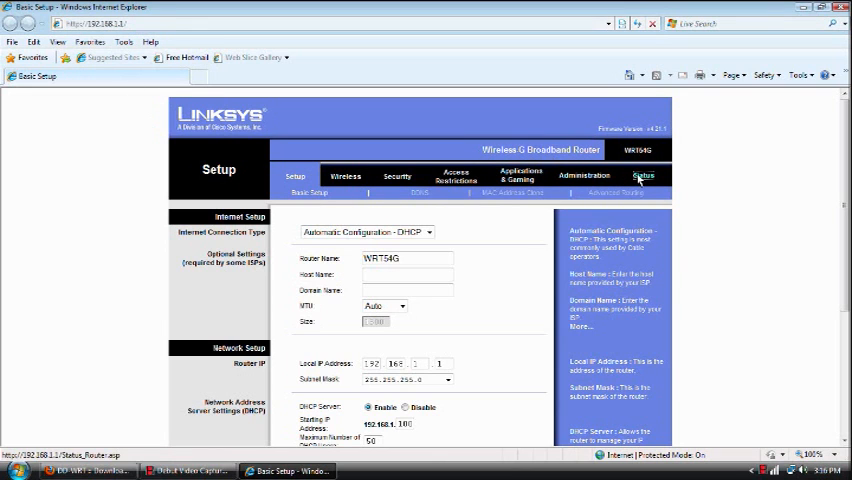
left_click(644, 175)
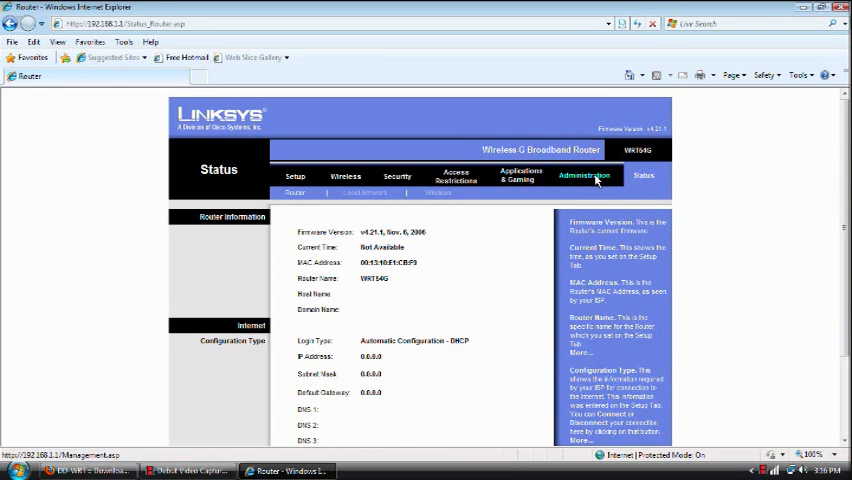
left_click(585, 175)
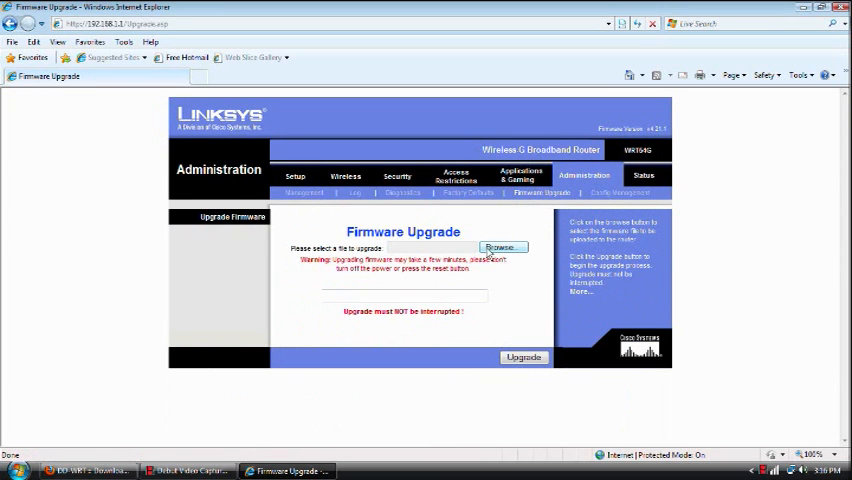
Choose dd-wrt.v24_mini_generic.bin from the Desktop as the firmware file to upload.
left_click(501, 247)
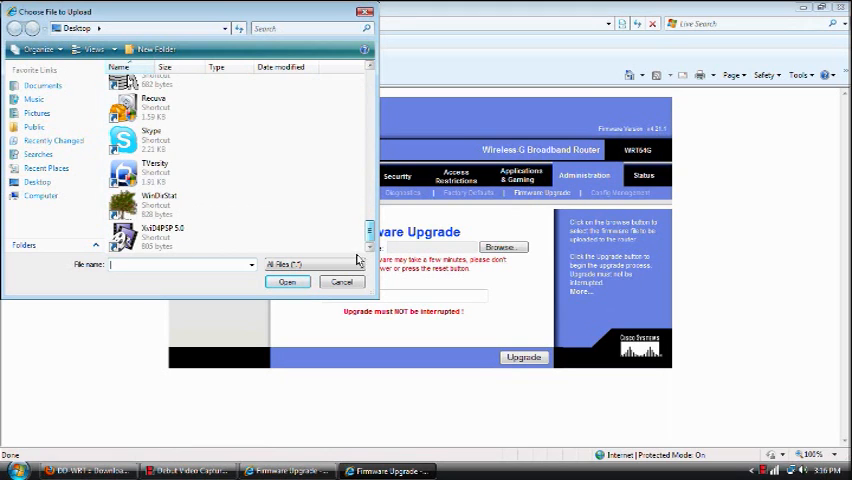
mouse_move(343, 191)
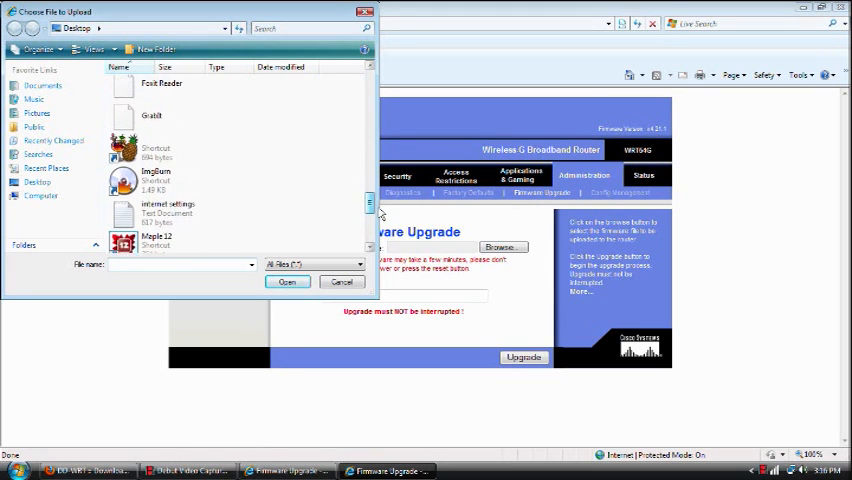
scroll("down", 3)
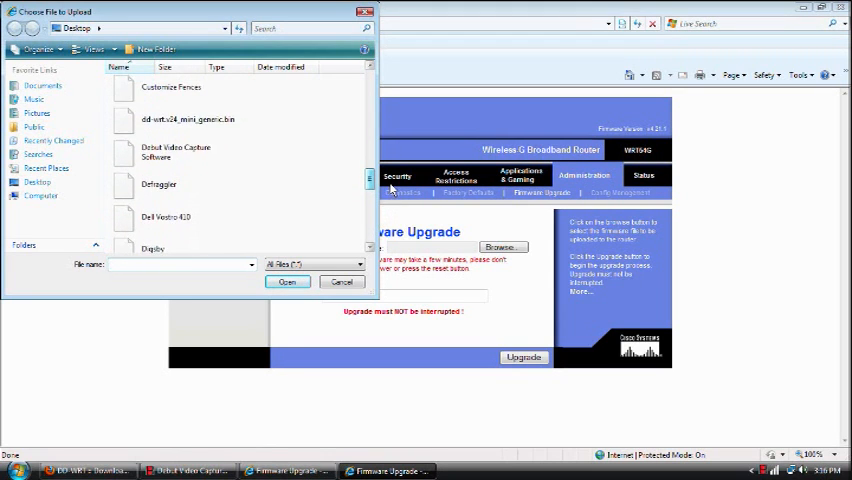
left_click(177, 119)
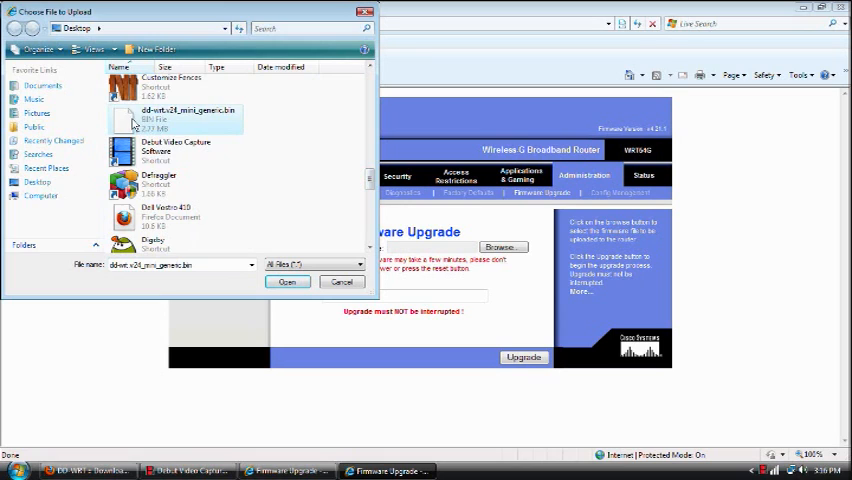
left_click(287, 281)
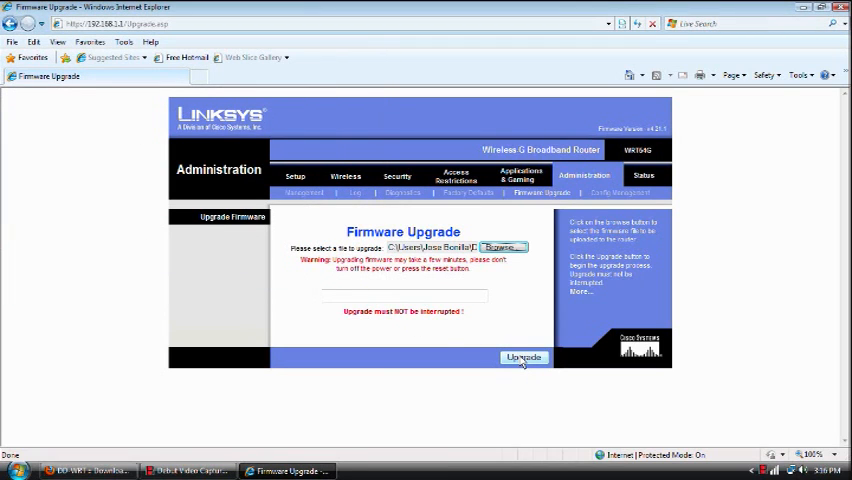
left_click(523, 358)
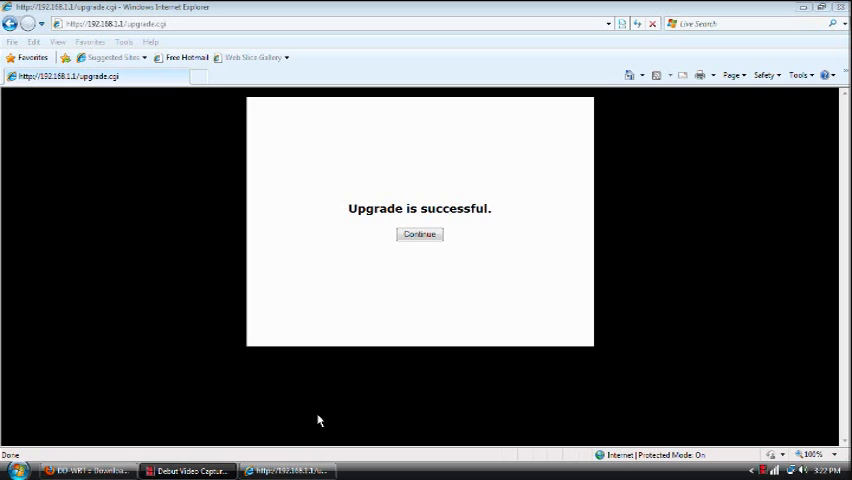
mouse_move(323, 285)
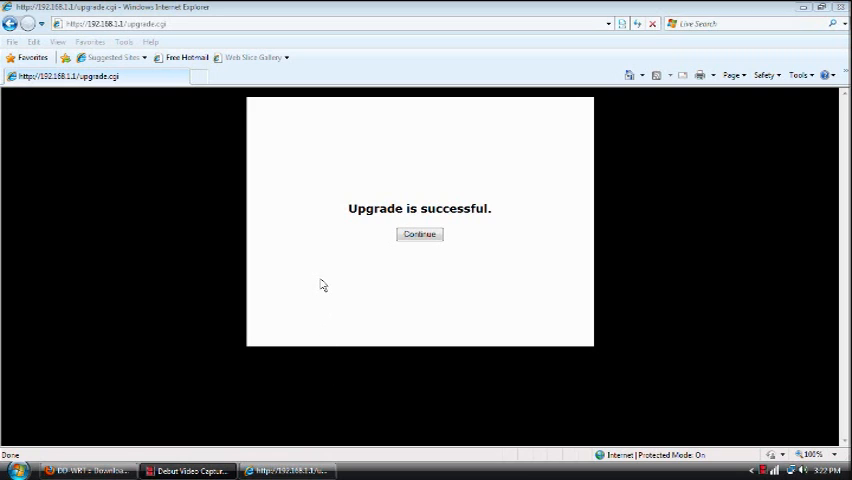
mouse_move(257, 58)
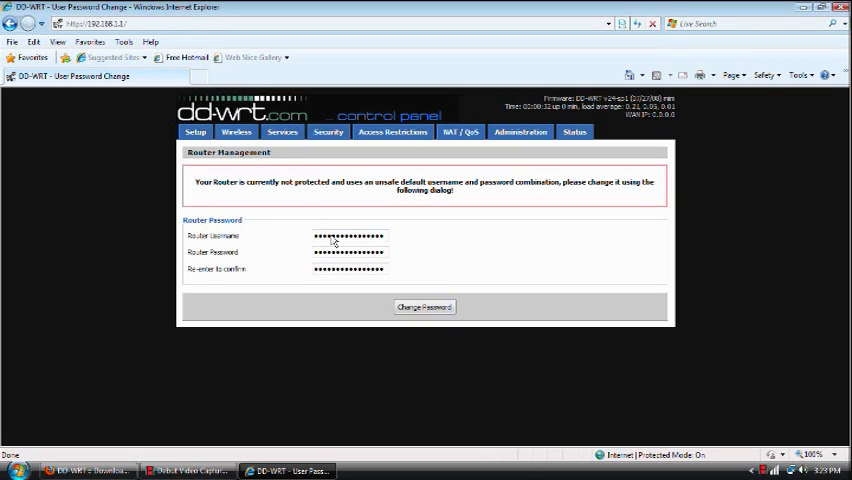
mouse_move(322, 195)
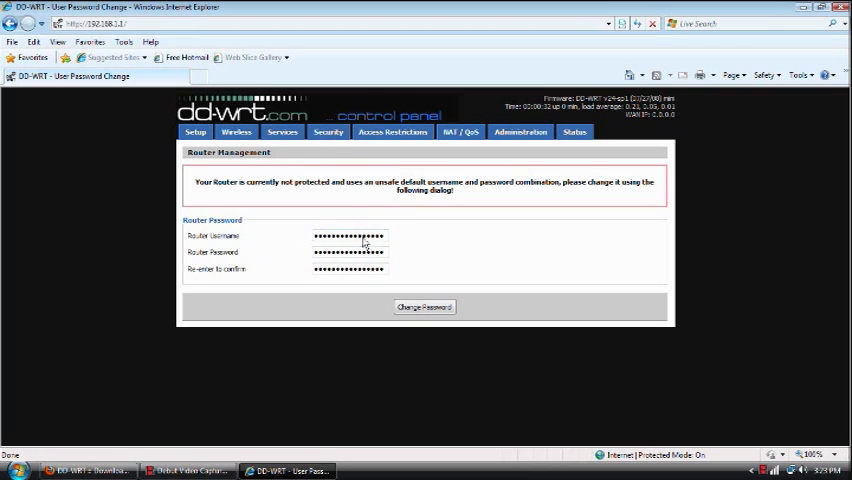
Submit the new router username and password, then dismiss the webpage error warning.
left_click(424, 306)
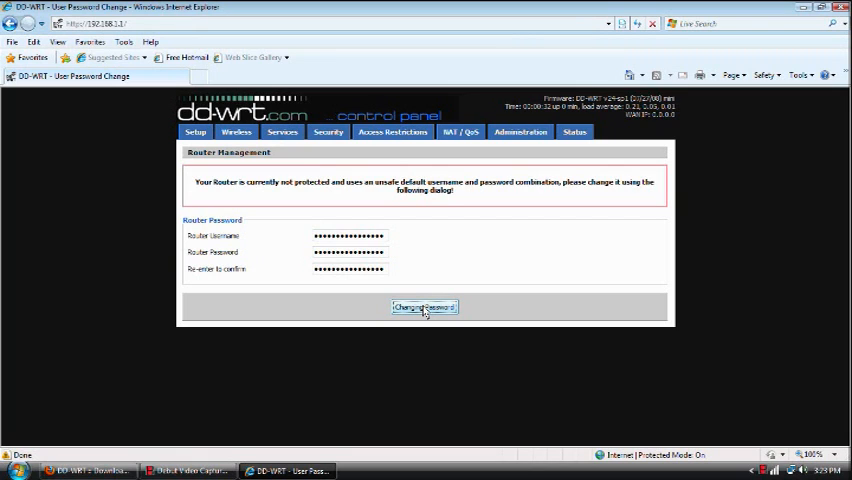
left_click(424, 307)
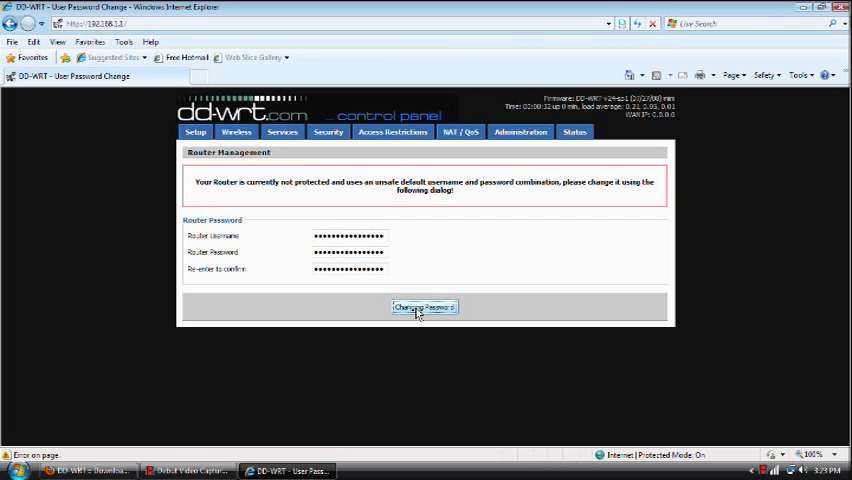
left_click(424, 307)
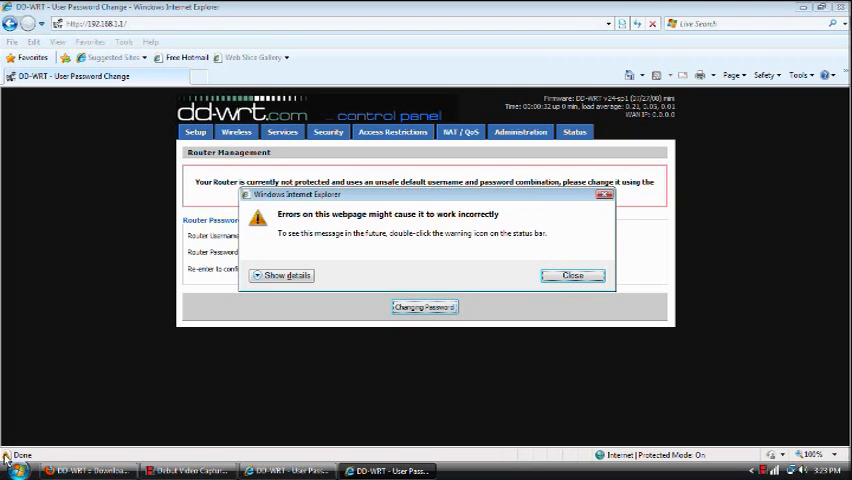
mouse_move(320, 280)
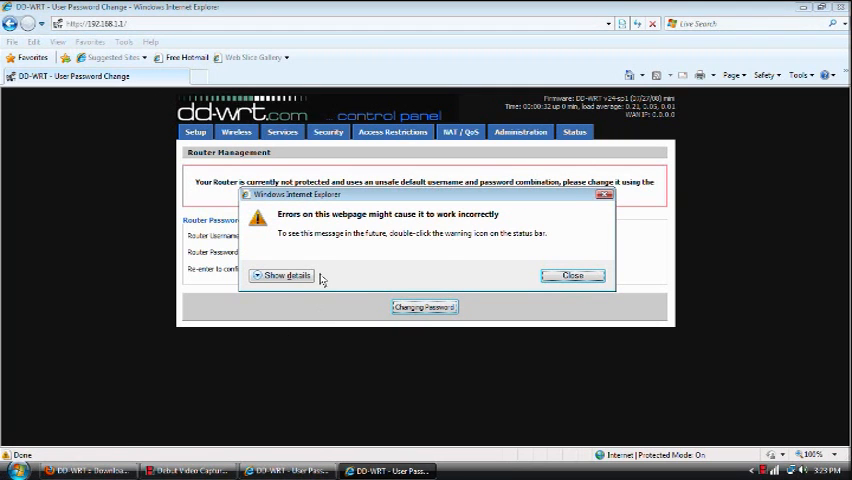
left_click(572, 275)
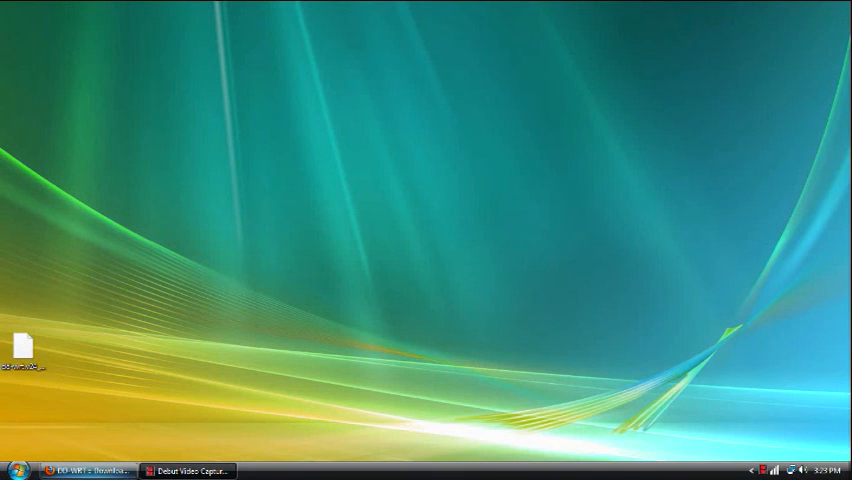
left_click(95, 467)
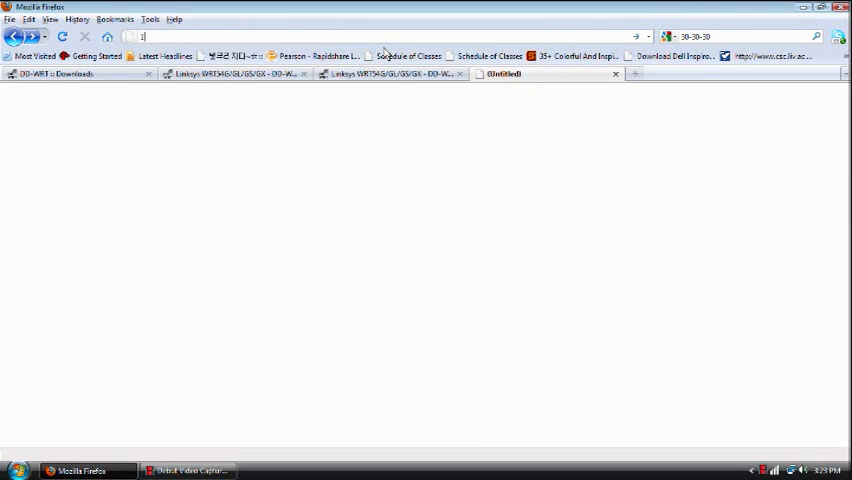
type("http://192.168.1.1/")
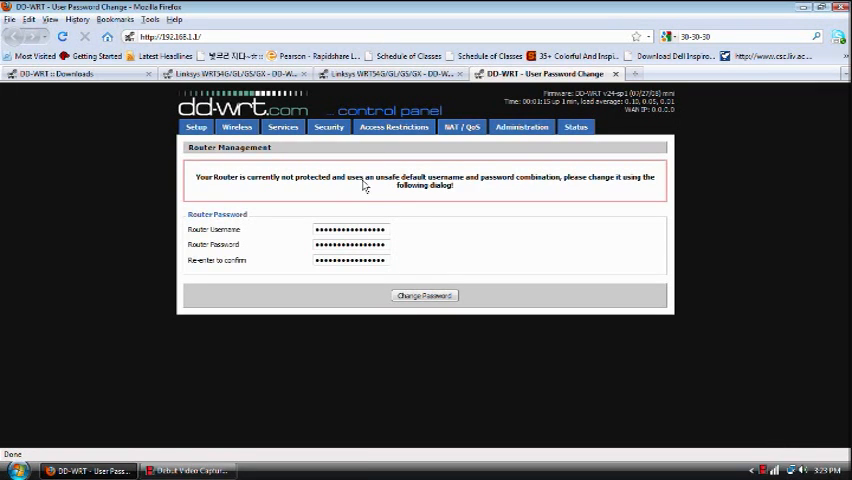
left_click(424, 295)
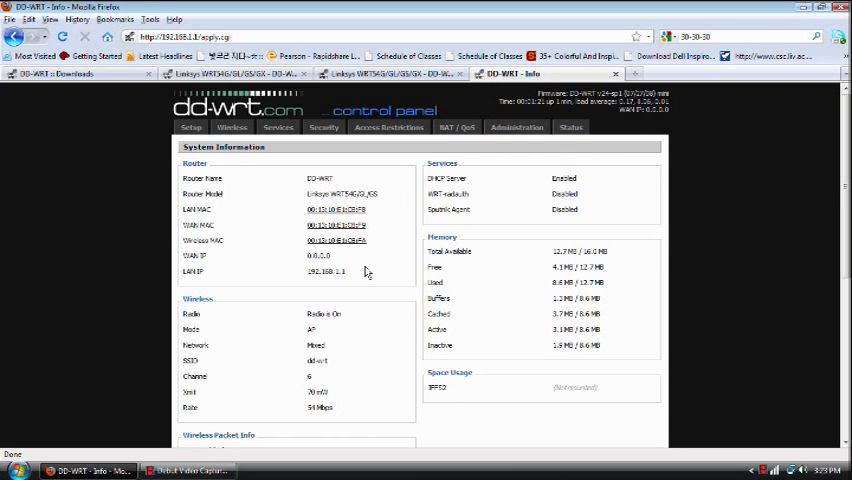
Resubmit the password change from the redirected page to reach System Information.
scroll("down", 3)
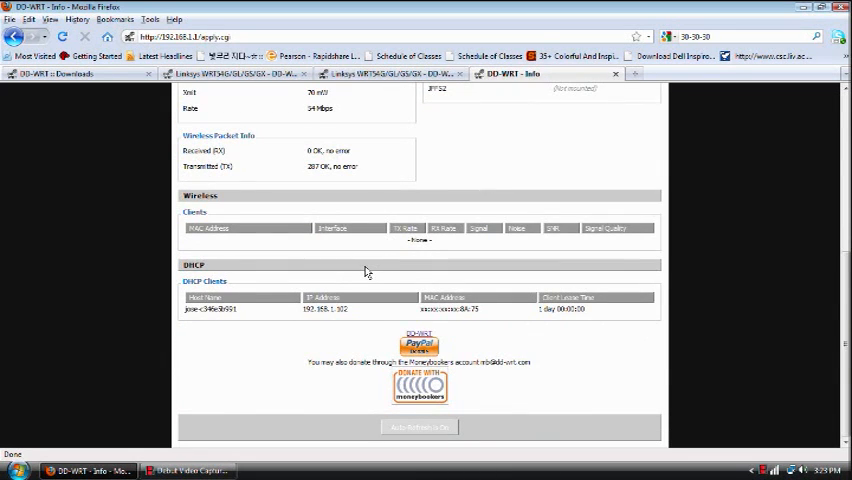
scroll("up", 3)
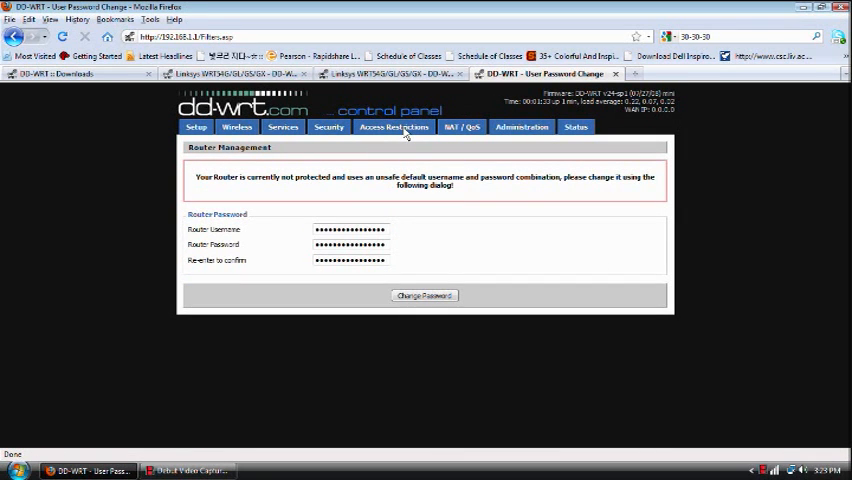
mouse_move(416, 205)
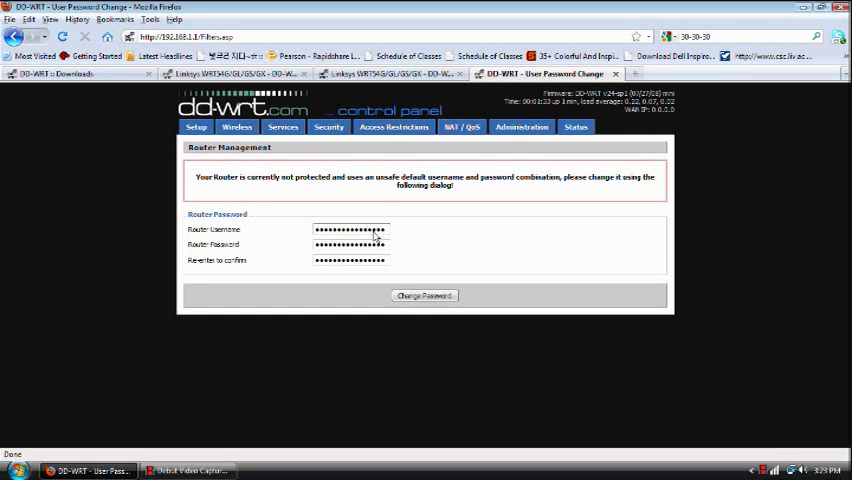
left_click(424, 295)
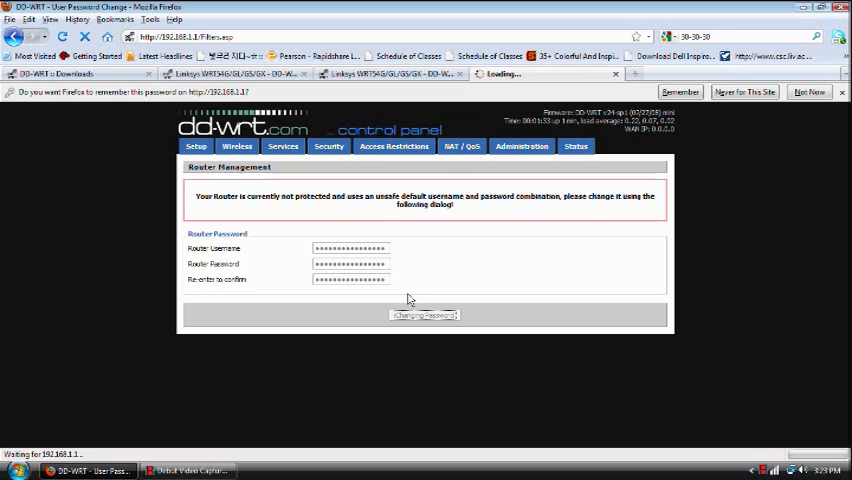
left_click(423, 314)
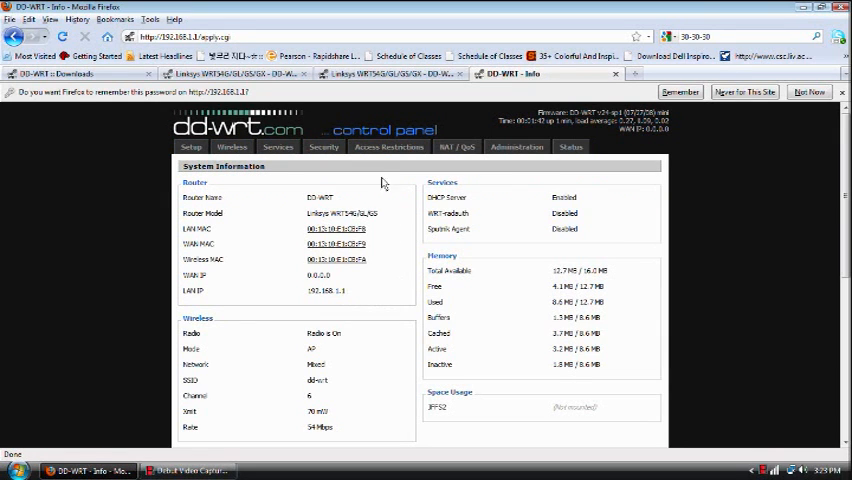
On the Security tab, save a new router username and password.
left_click(518, 146)
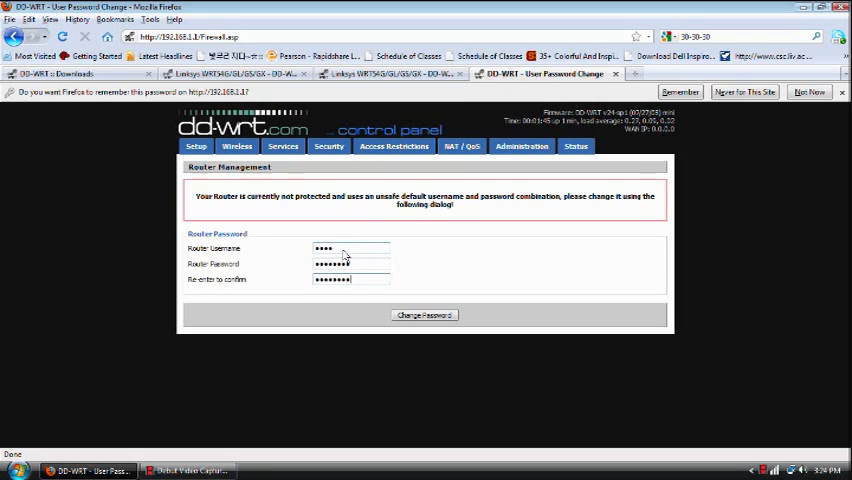
left_click(424, 315)
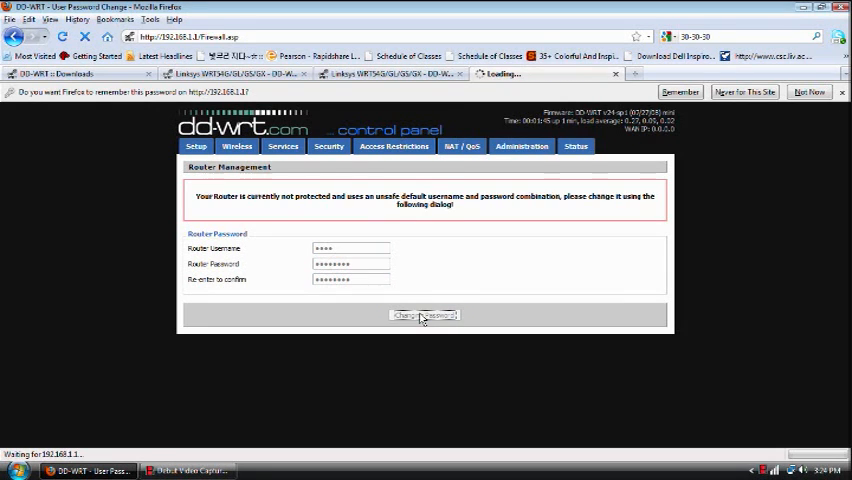
left_click(424, 314)
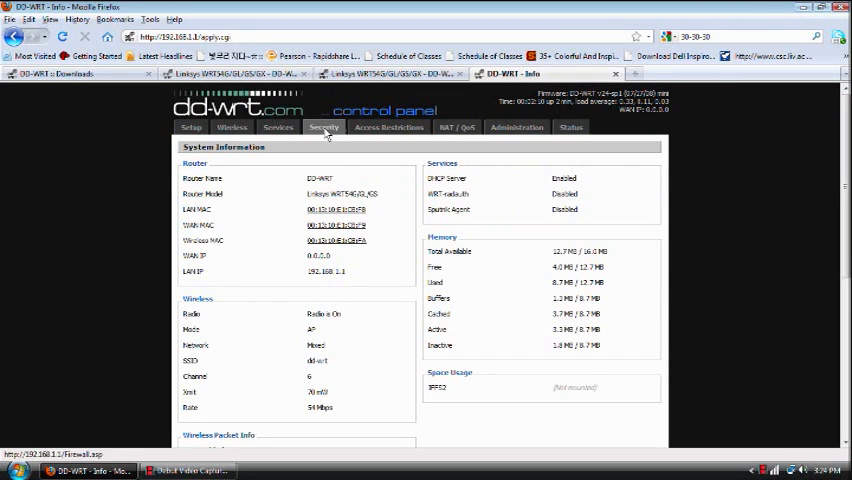
Open Security and log in as root in the authentication dialog.
left_click(323, 127)
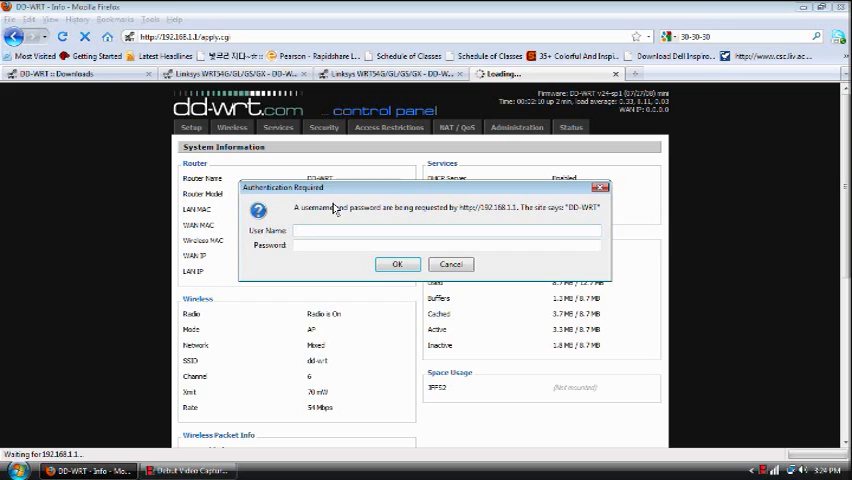
type("root")
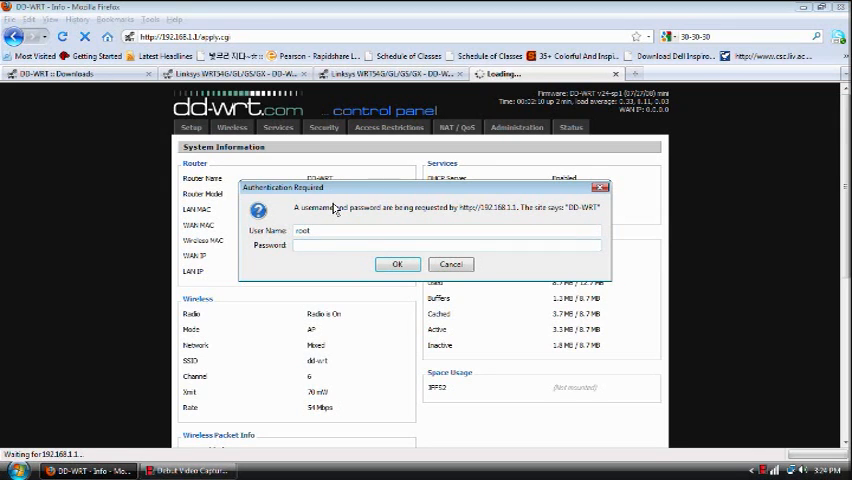
left_click(397, 264)
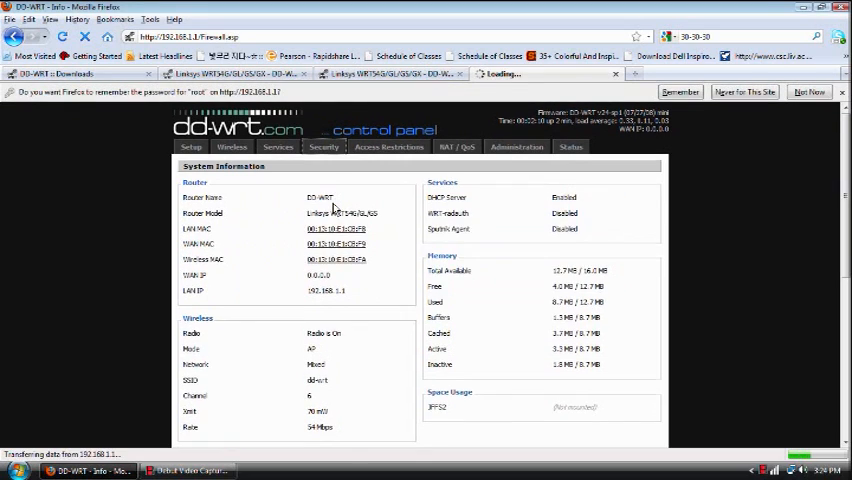
Browse Access Restrictions, NAT/QoS and Status, ending on the basic WAN Setup page.
left_click(323, 147)
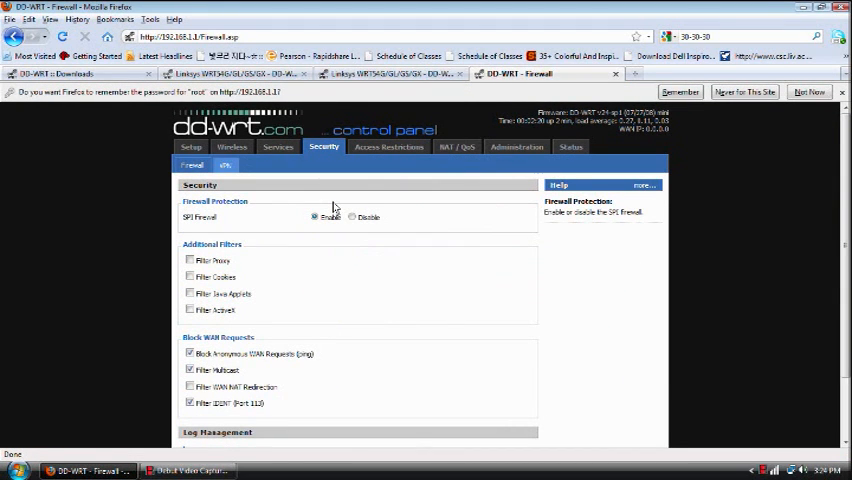
left_click(389, 147)
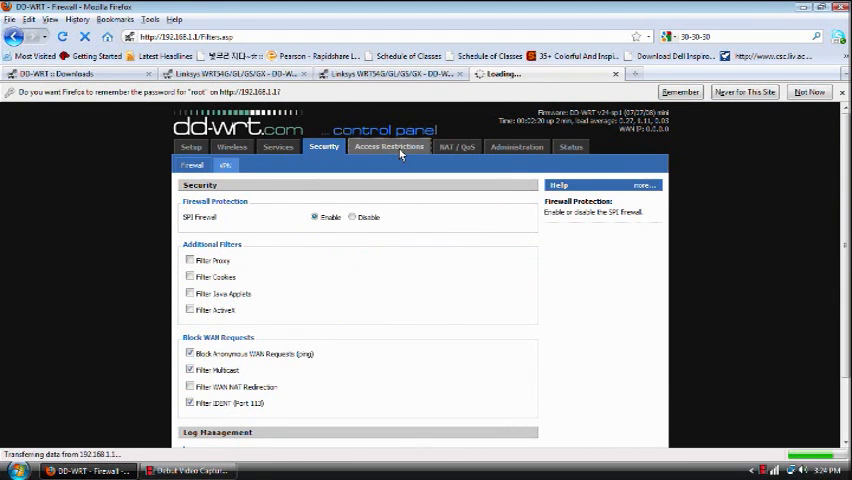
left_click(389, 147)
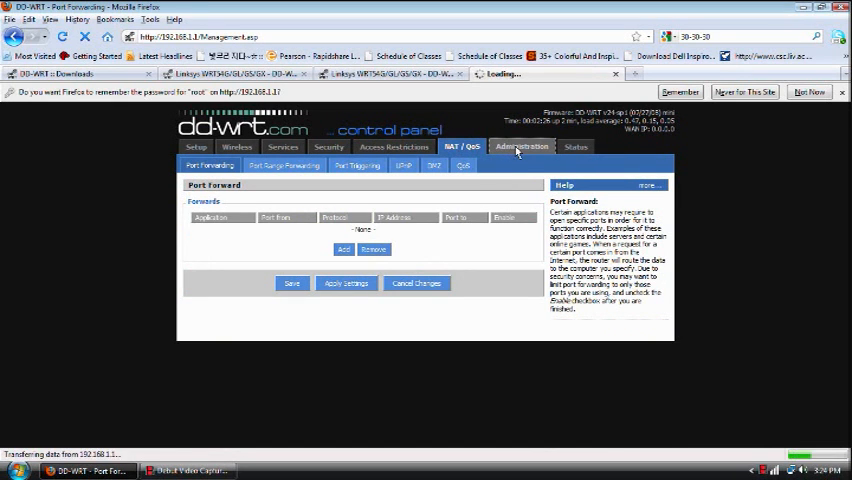
left_click(570, 147)
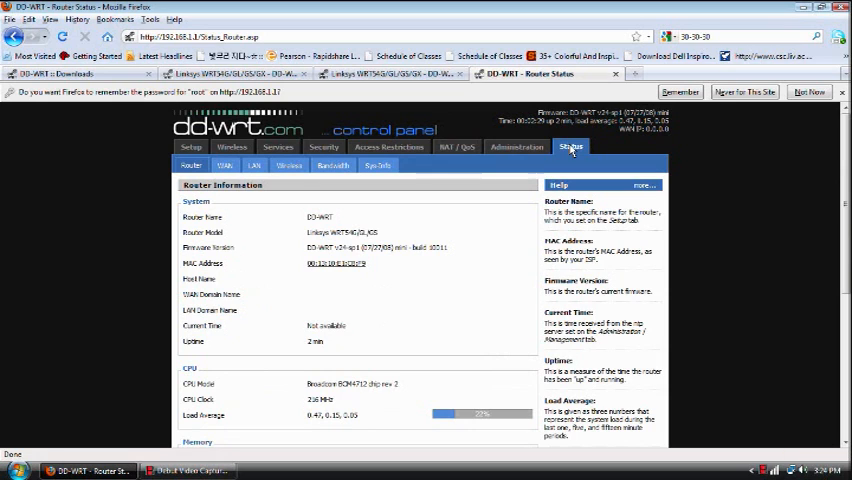
left_click(192, 146)
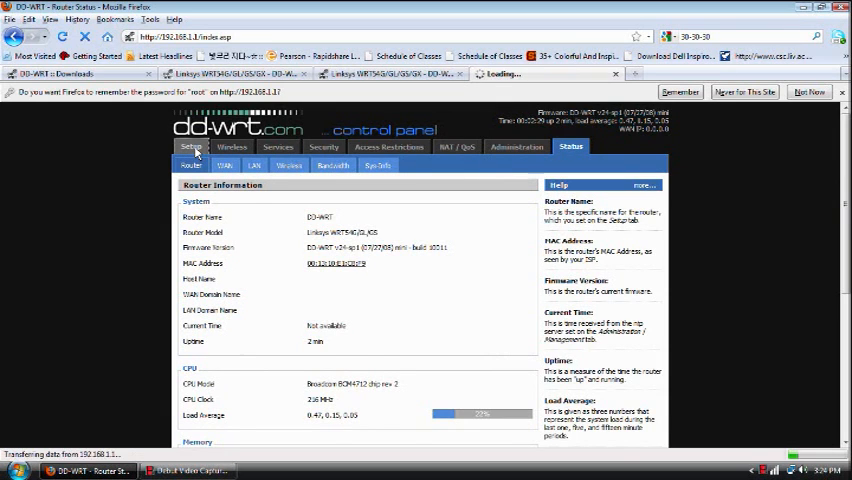
left_click(191, 147)
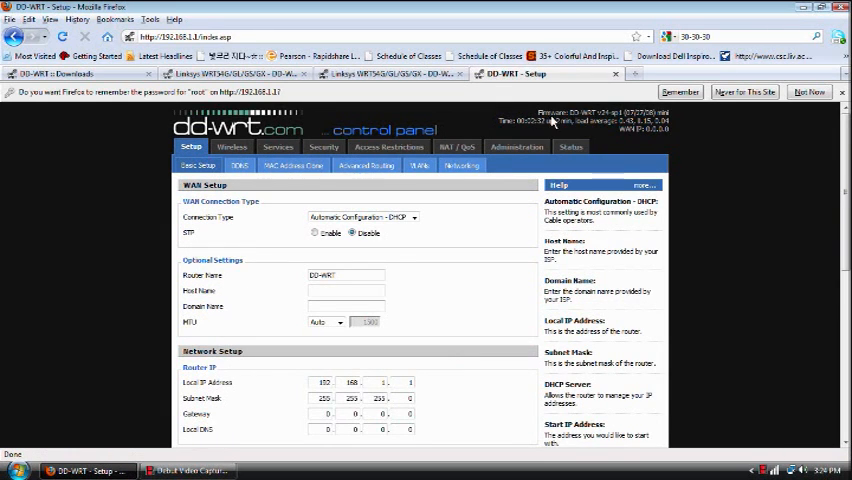